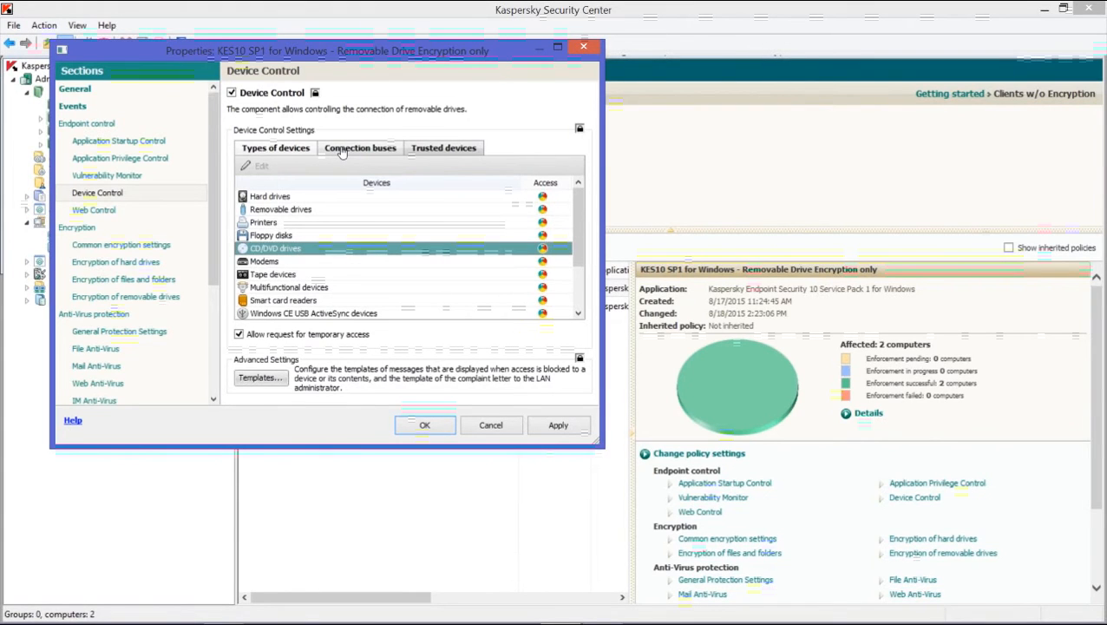
# - Show the Connection buses access settings in the policy's Device Control section
pyautogui.click(359, 147)
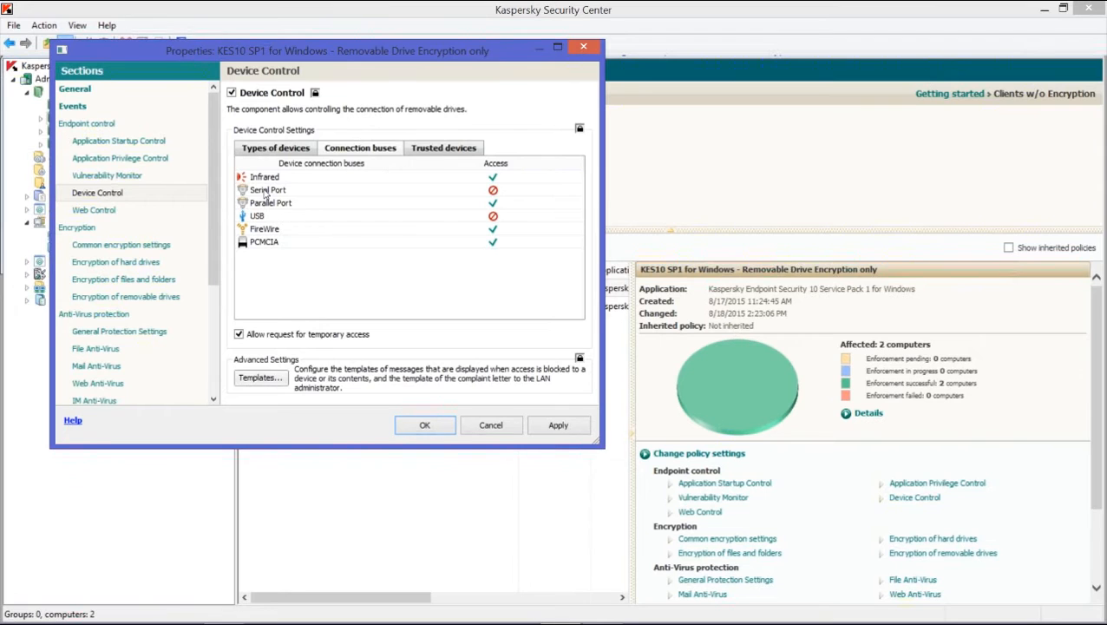
pyautogui.rightClick(265, 177)
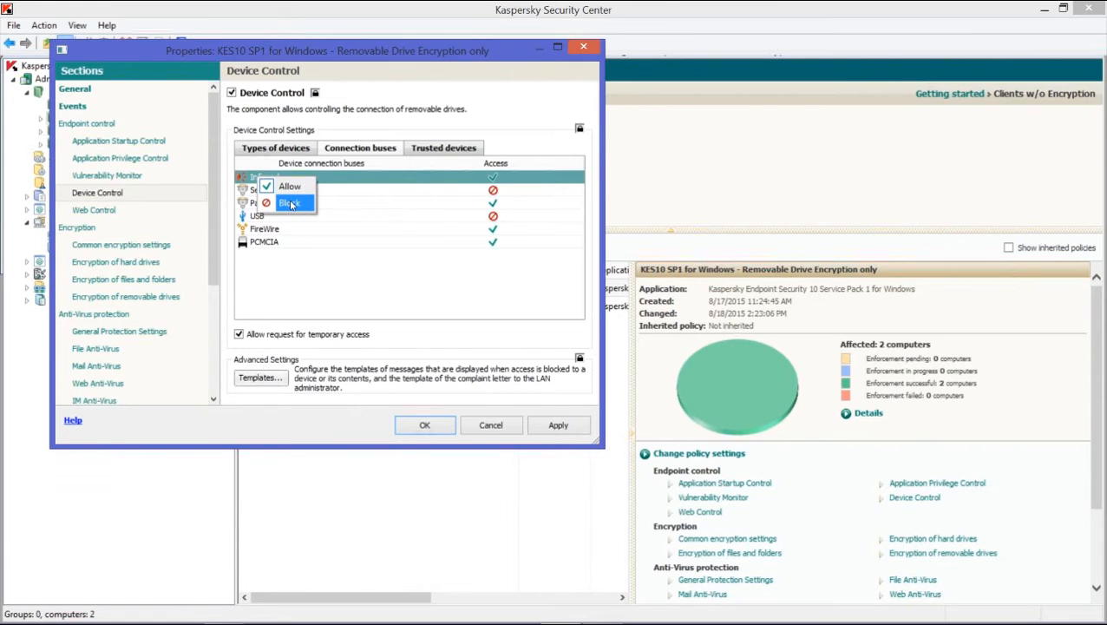
pyautogui.click(289, 203)
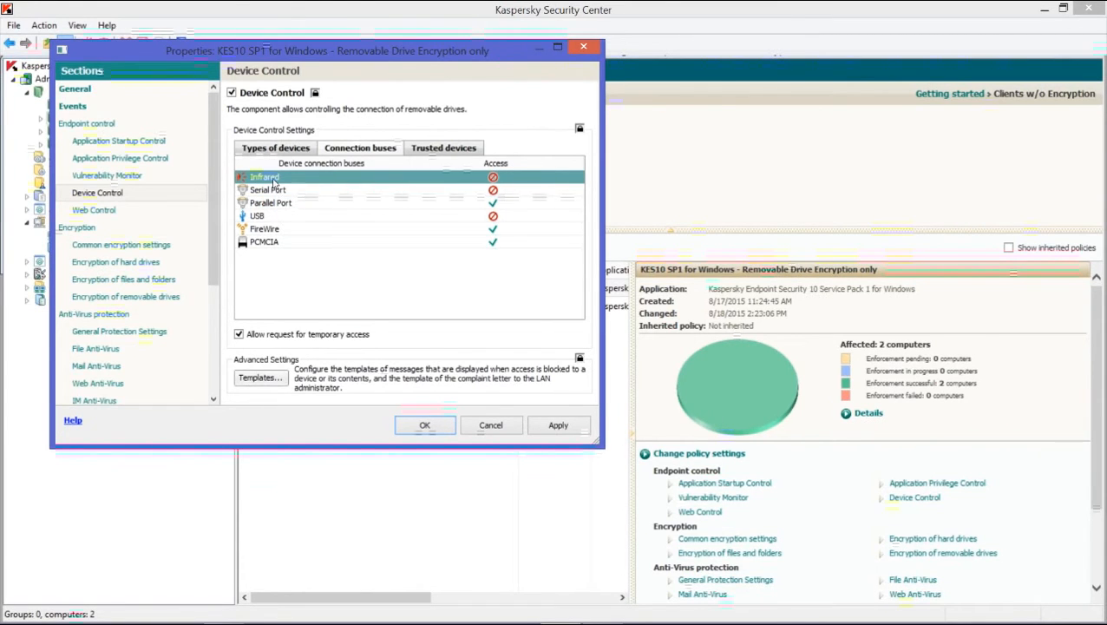
pyautogui.click(492, 189)
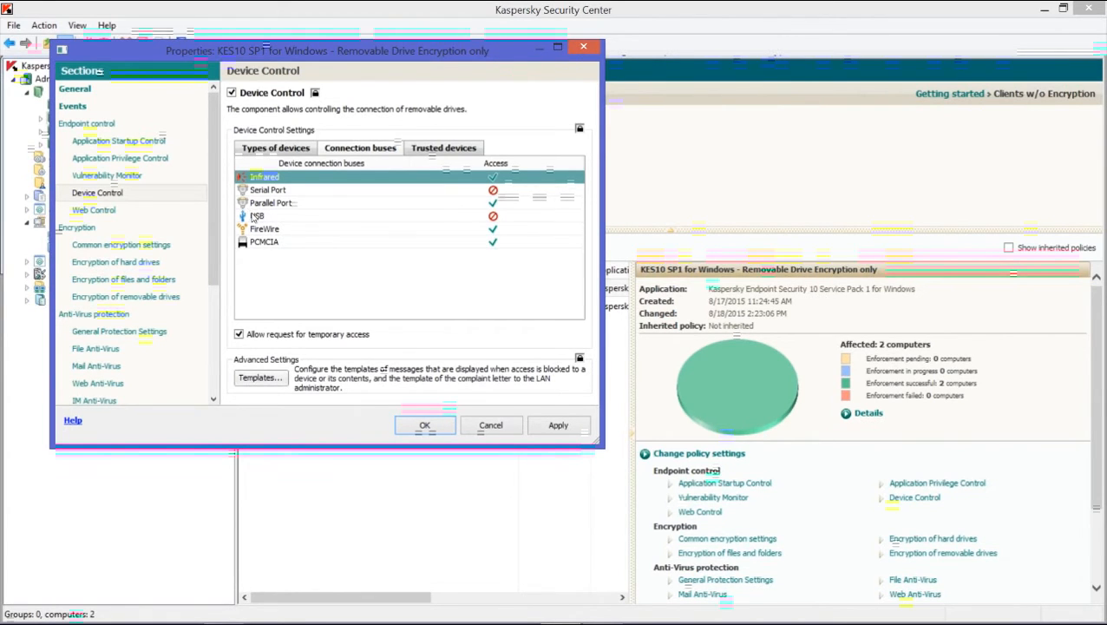
pyautogui.click(269, 215)
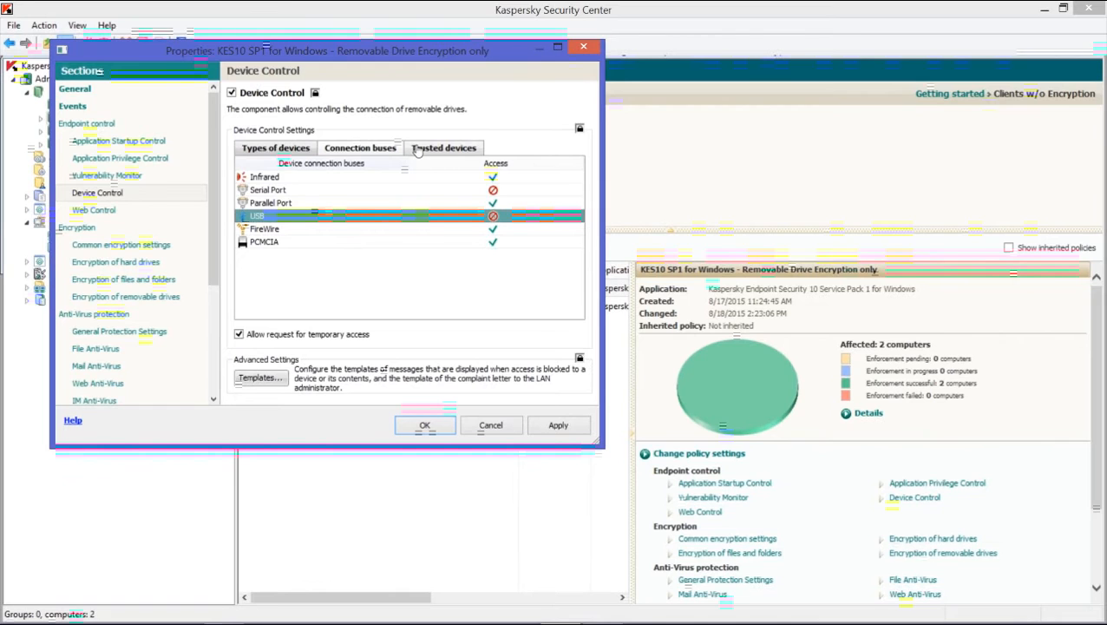
# - Show the Trusted devices list and start adding a trusted device by ID
pyautogui.click(444, 147)
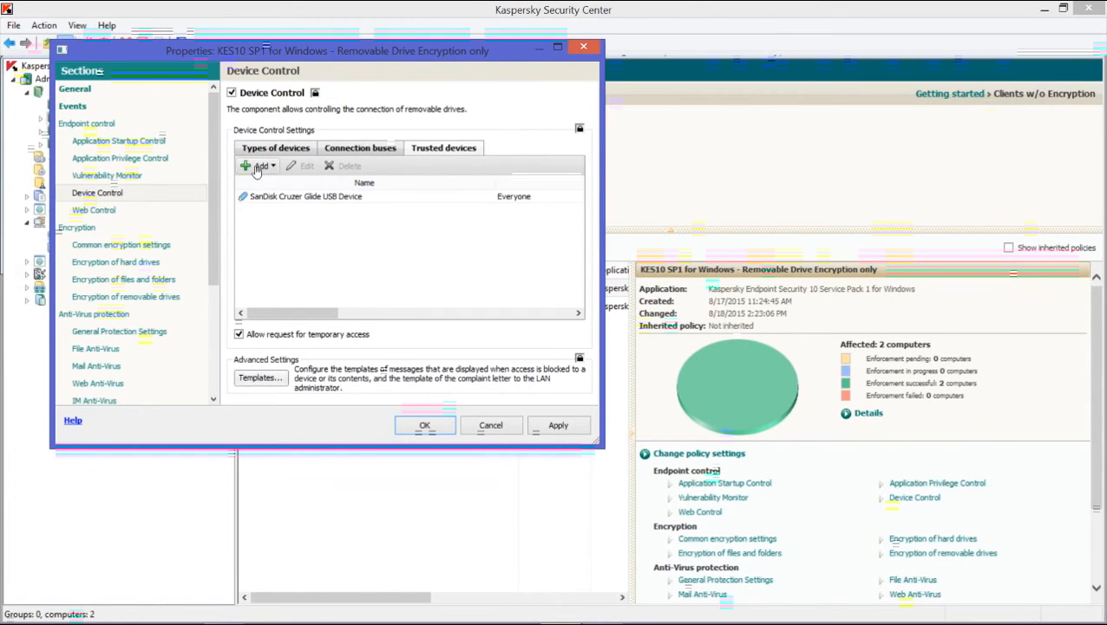
pyautogui.click(257, 165)
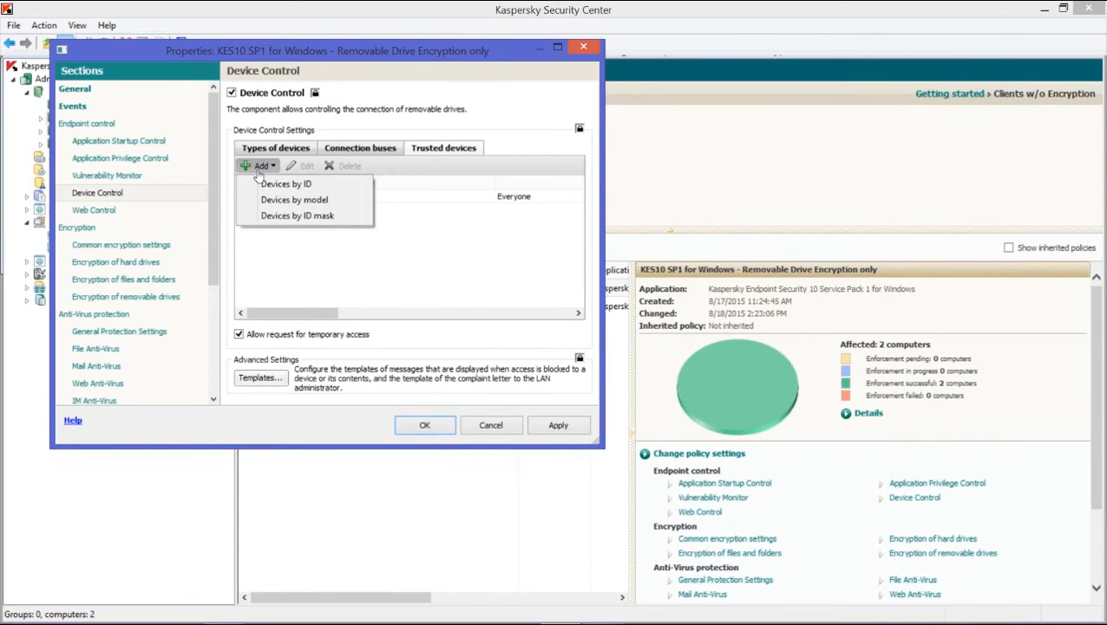
pyautogui.click(286, 183)
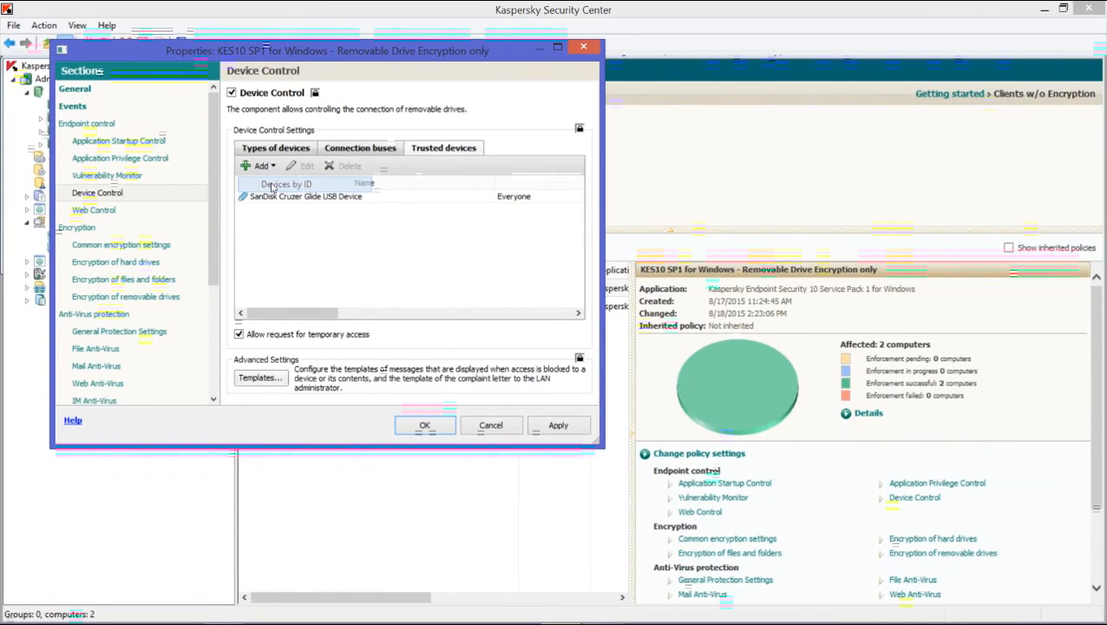
# - Filter the add-by-ID search to Removable drives and refresh to list matching drives
pyautogui.click(259, 165)
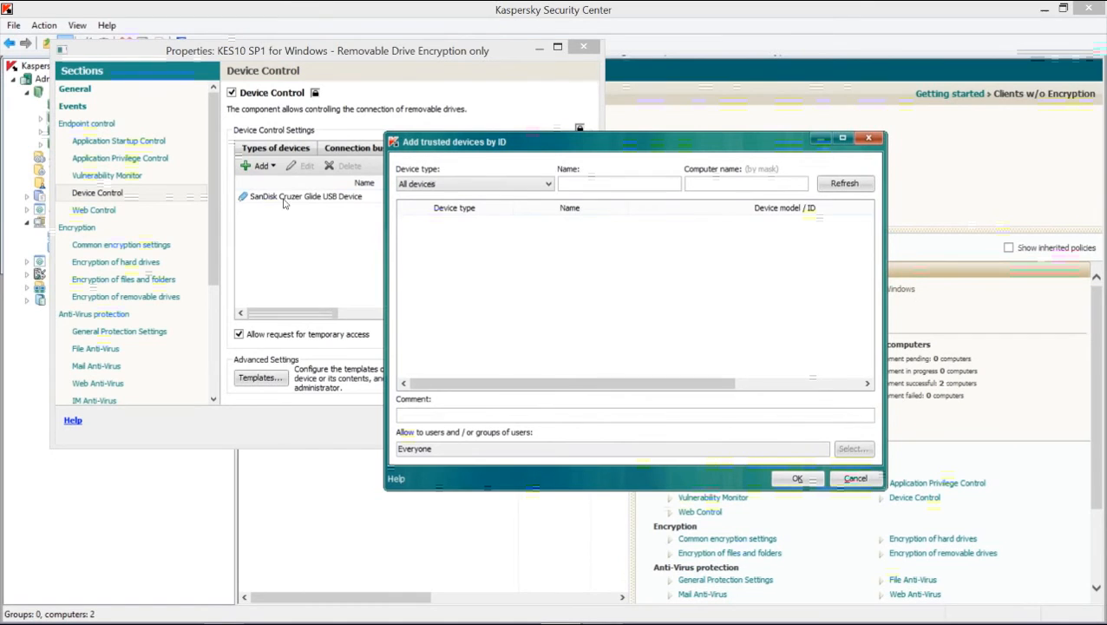
pyautogui.moveTo(608, 245)
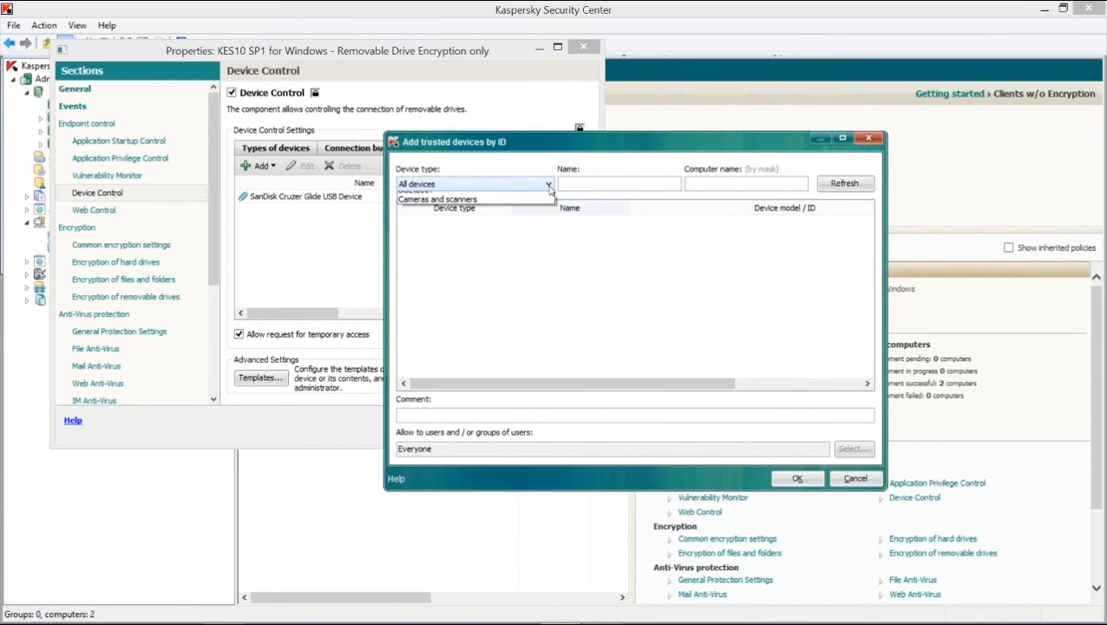
pyautogui.click(547, 183)
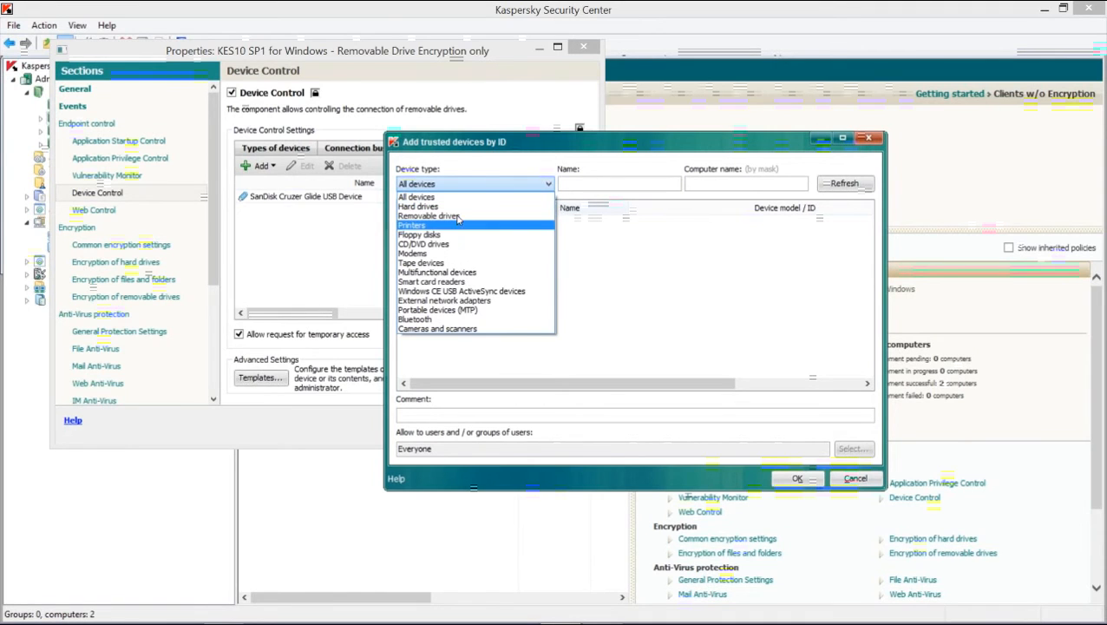
pyautogui.click(428, 215)
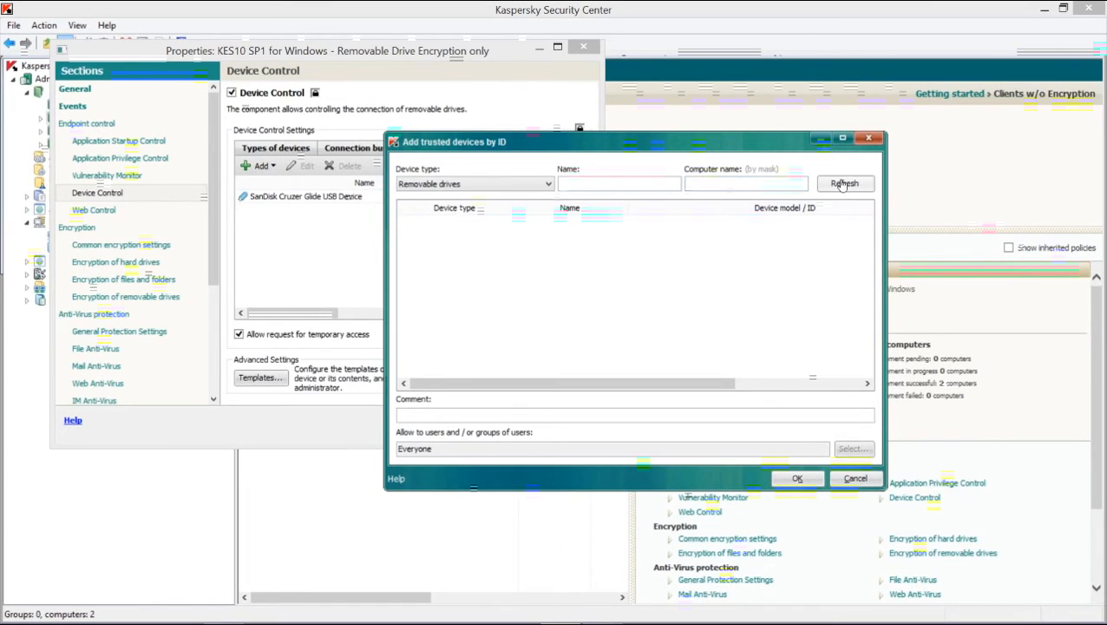
pyautogui.click(845, 183)
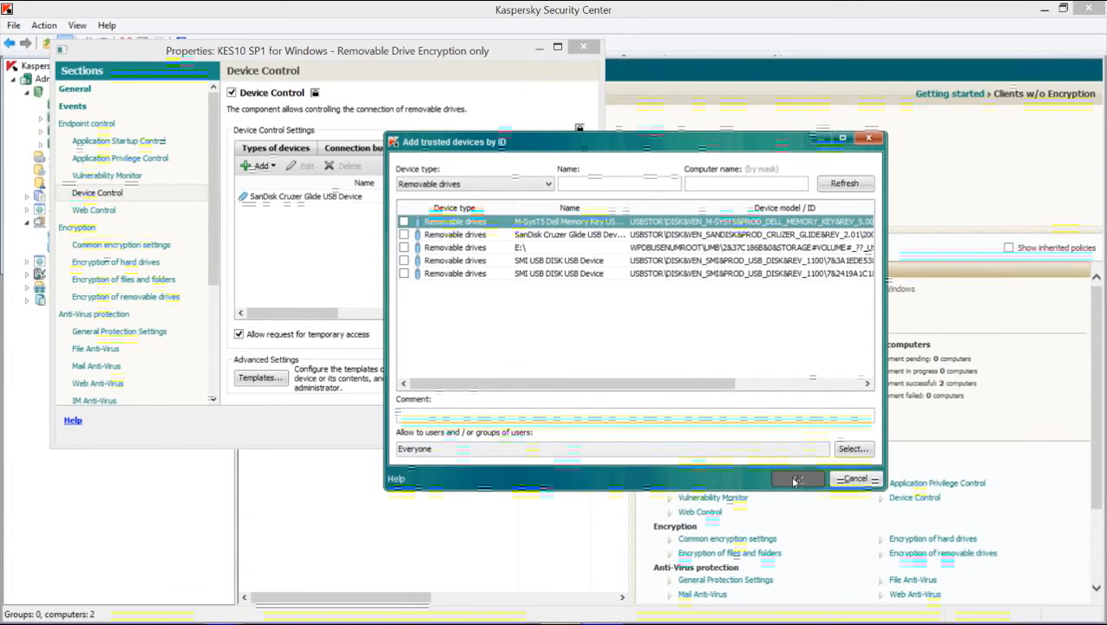
# - Confirm the add-by-ID window, keeping SanDisk Cruzer Glide trusted for Everyone
pyautogui.click(794, 479)
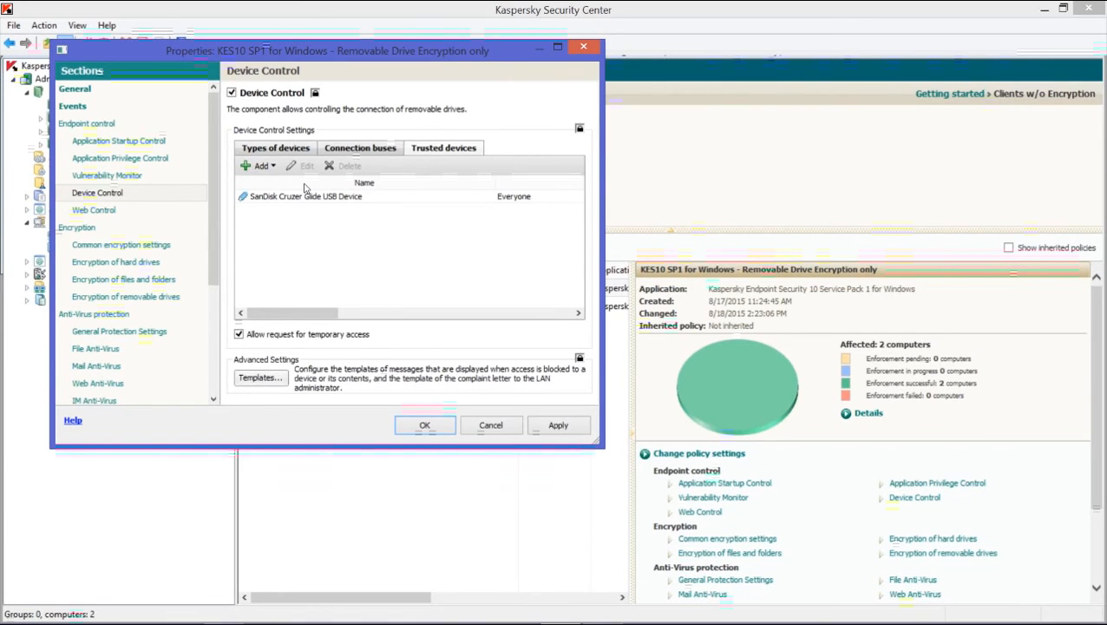
pyautogui.moveTo(323, 202)
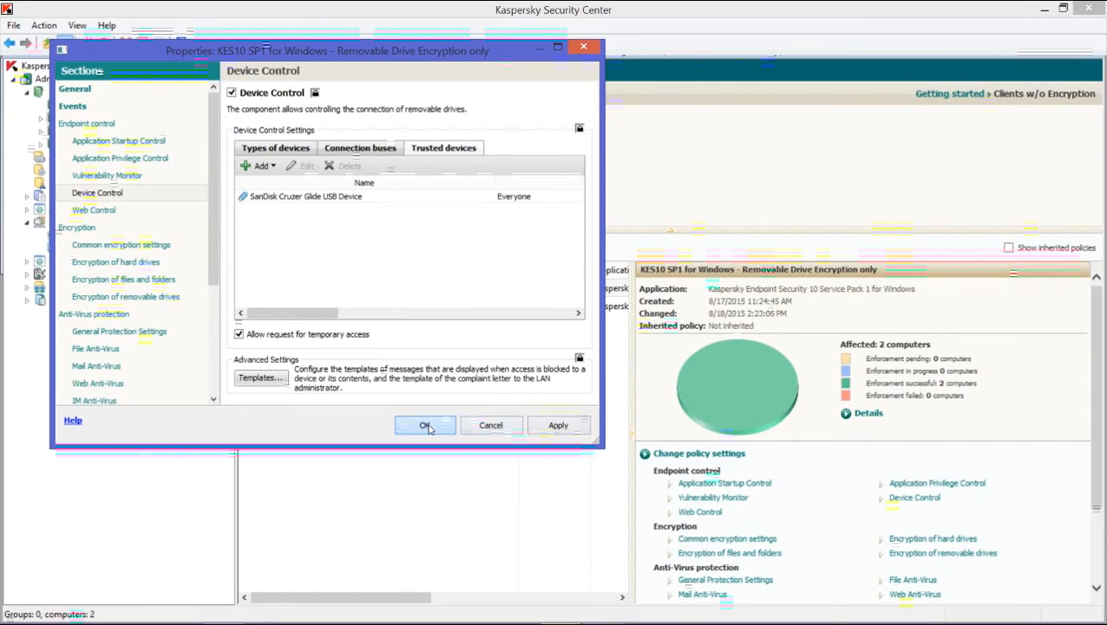
# - Save the policy properties and return to the Clients w/ Encryption group
pyautogui.click(426, 425)
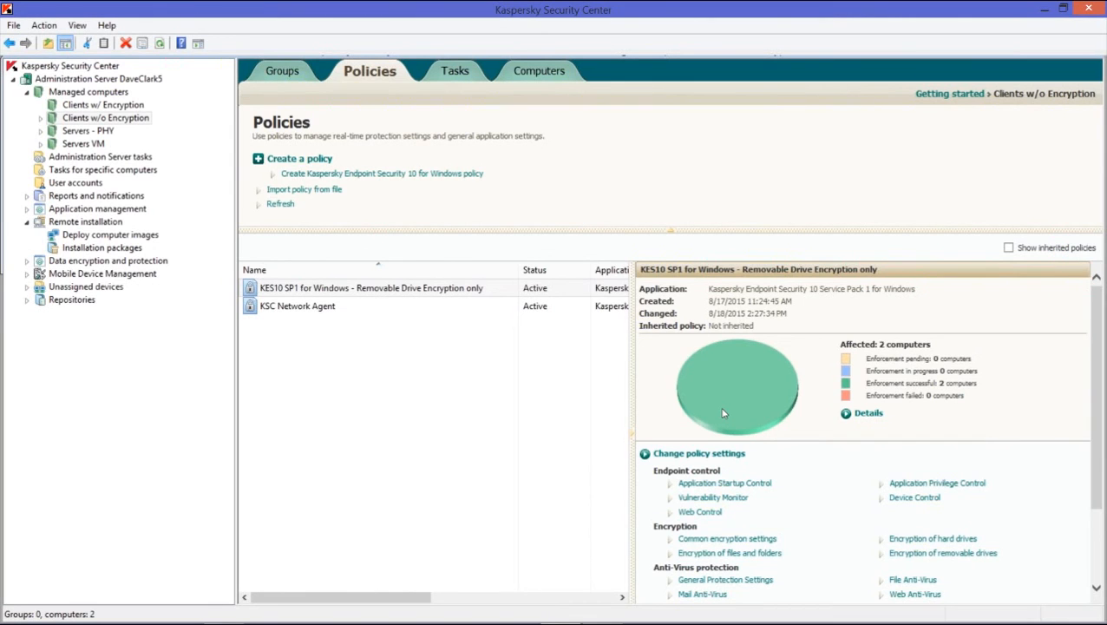
pyautogui.moveTo(726, 393)
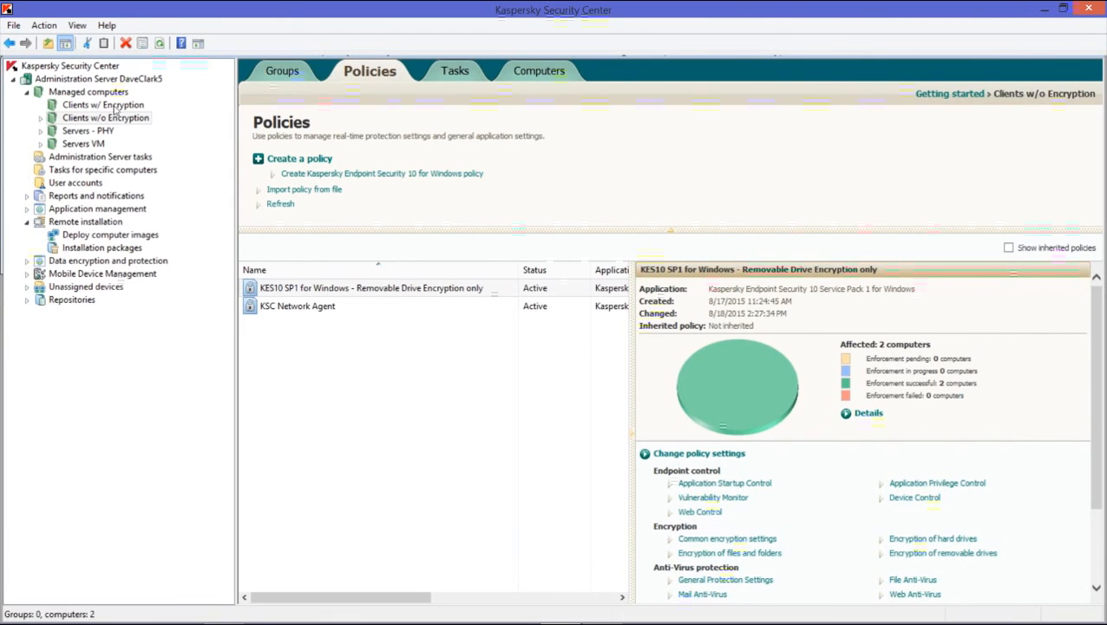
pyautogui.click(102, 104)
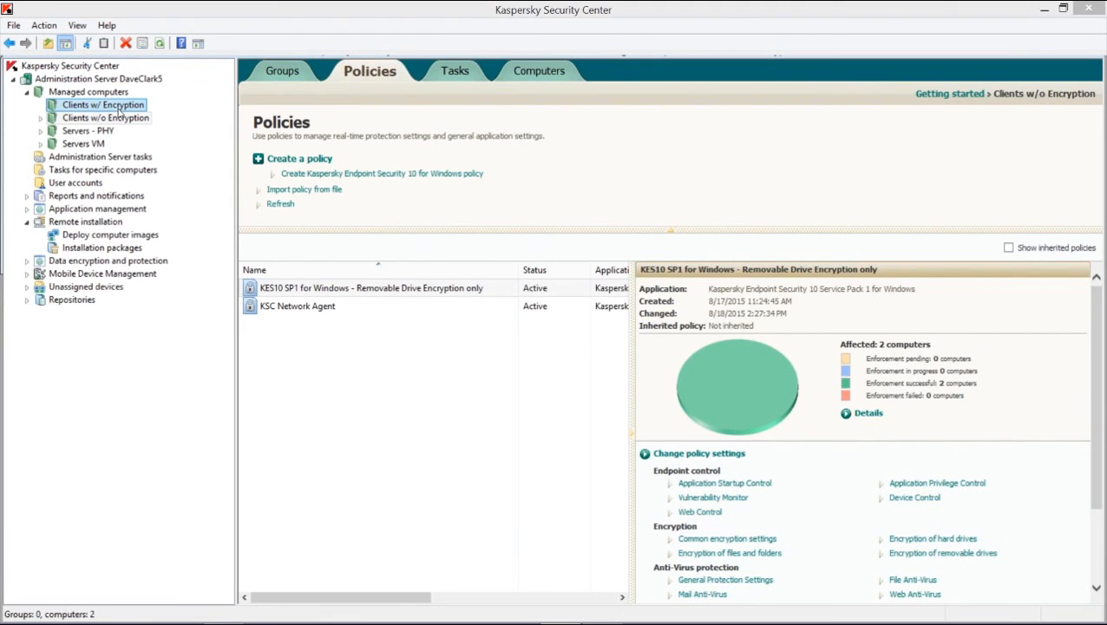